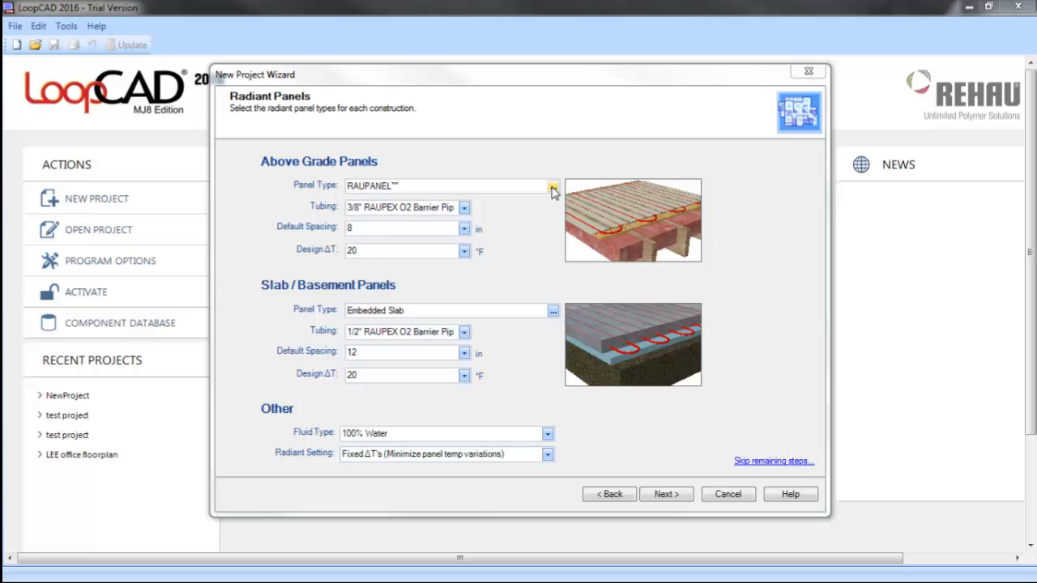
Choose the RAUPEX Speed Thin Slab over Concrete above-grade panel and review its thickness settings.
left_click(552, 186)
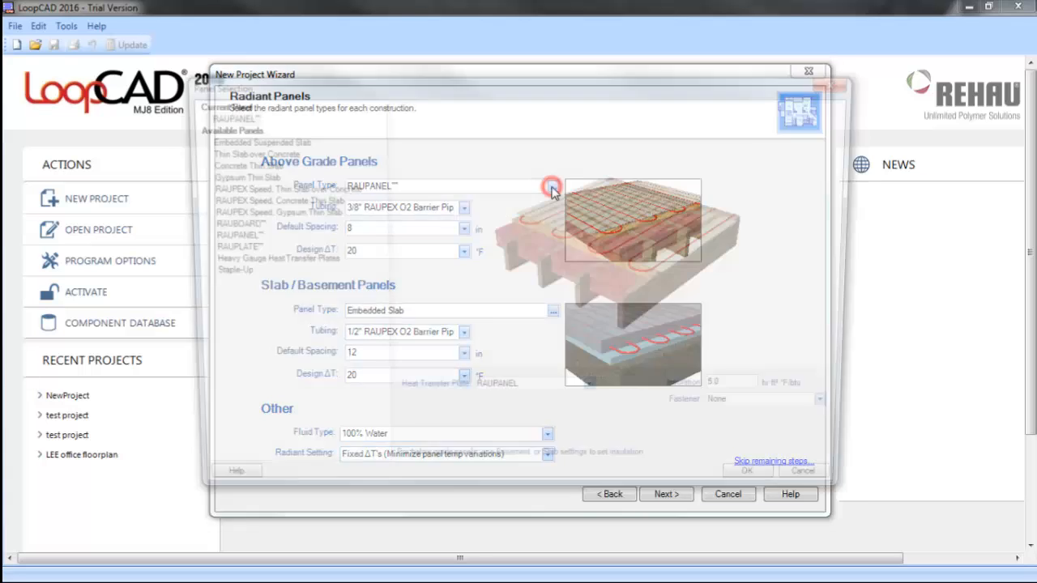
left_click(554, 184)
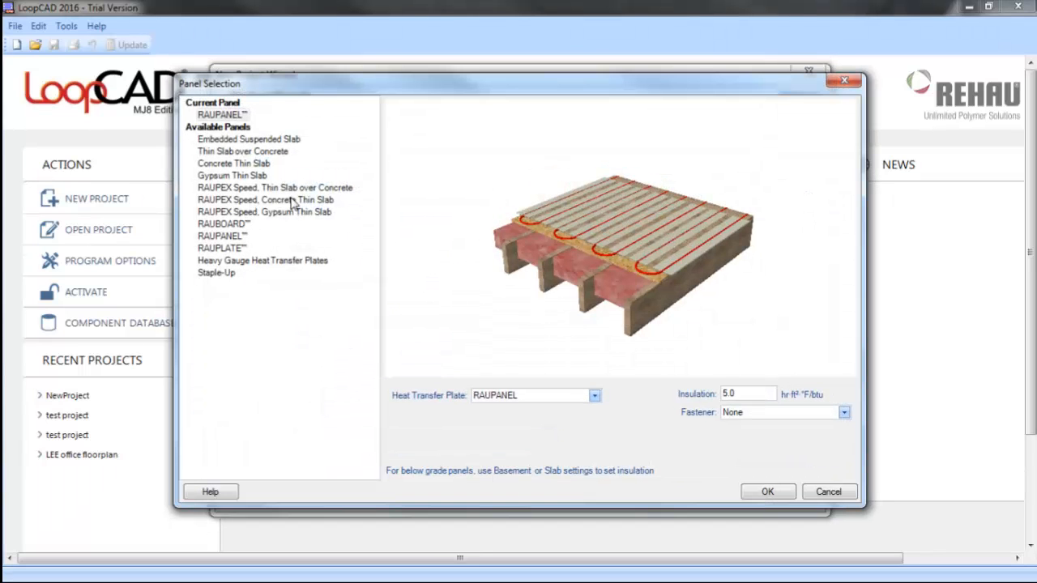
left_click(275, 188)
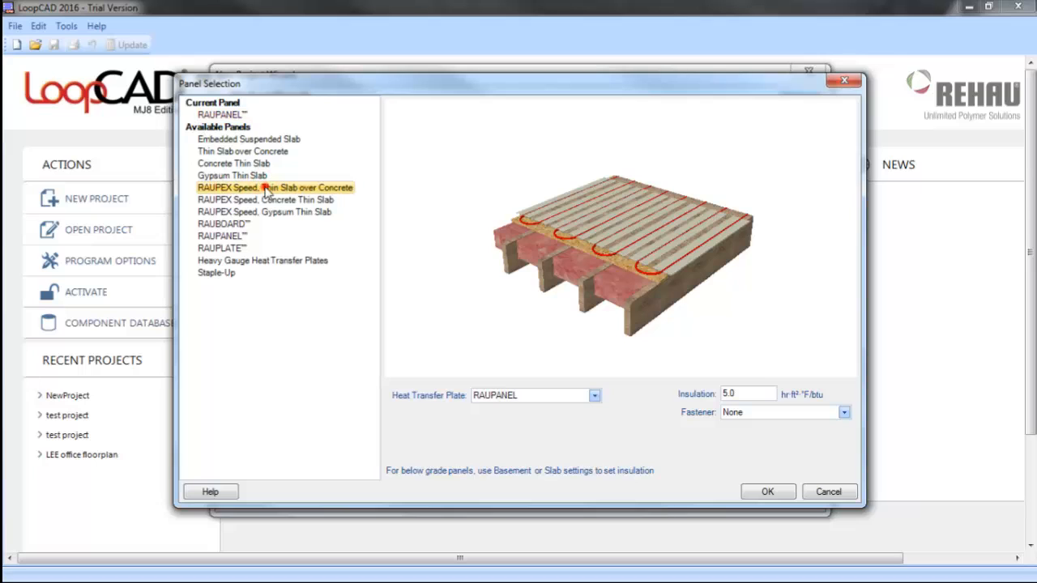
left_click(275, 188)
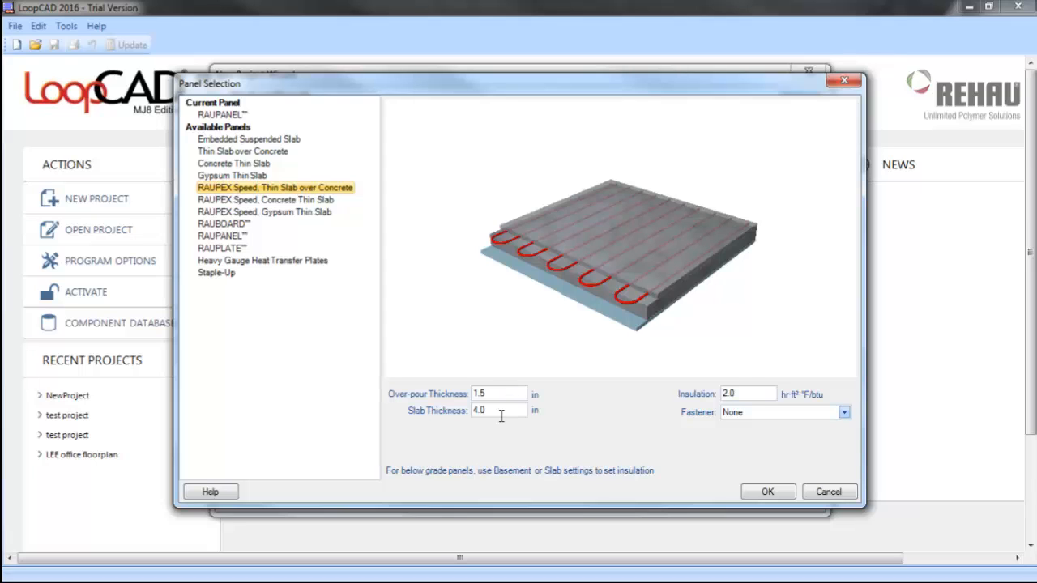
mouse_move(758, 391)
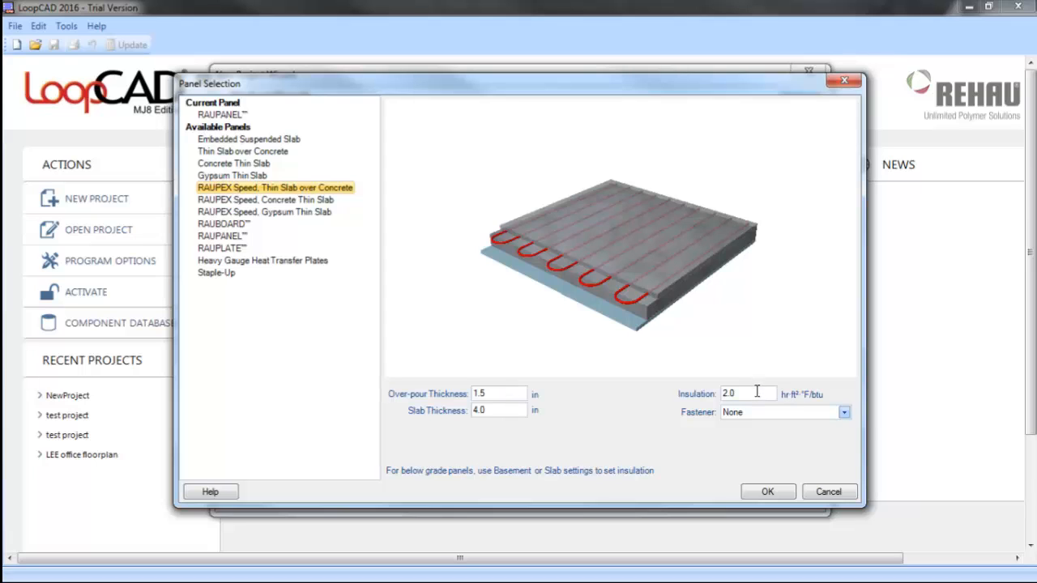
left_click(844, 413)
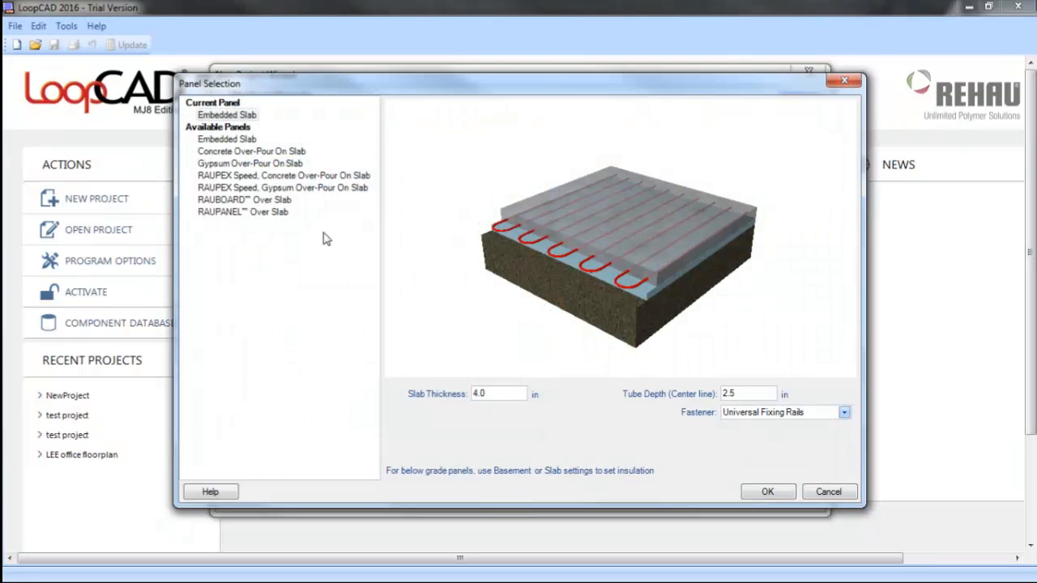
mouse_move(316, 186)
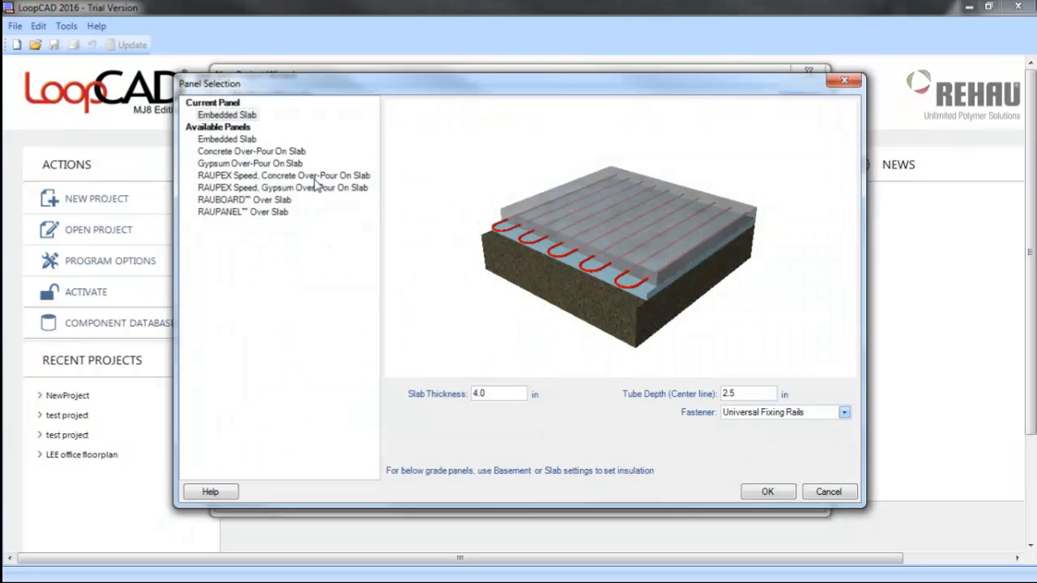
mouse_move(828, 493)
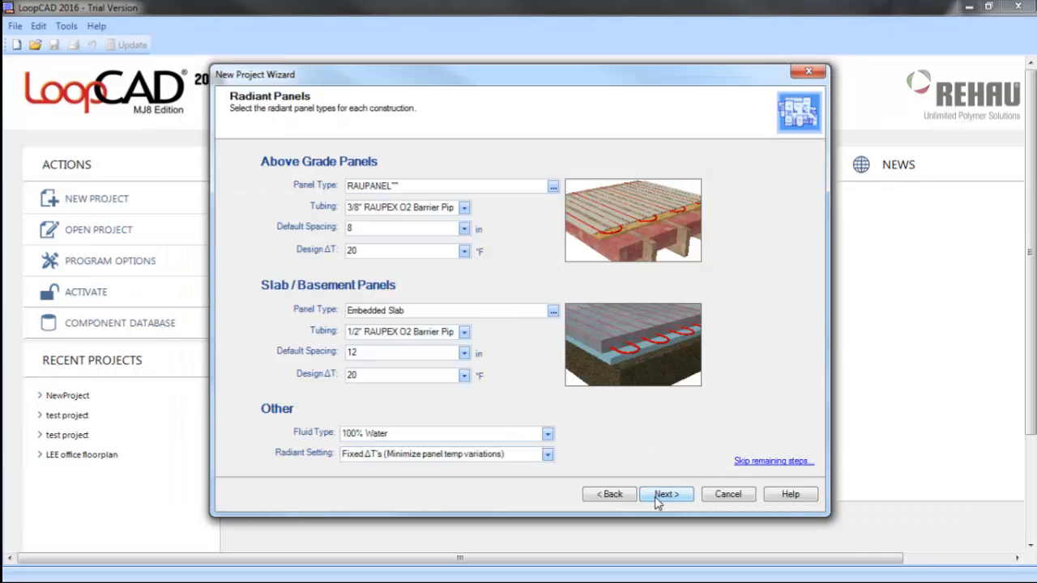
Review the New Project Summary and finish creating the project.
left_click(666, 494)
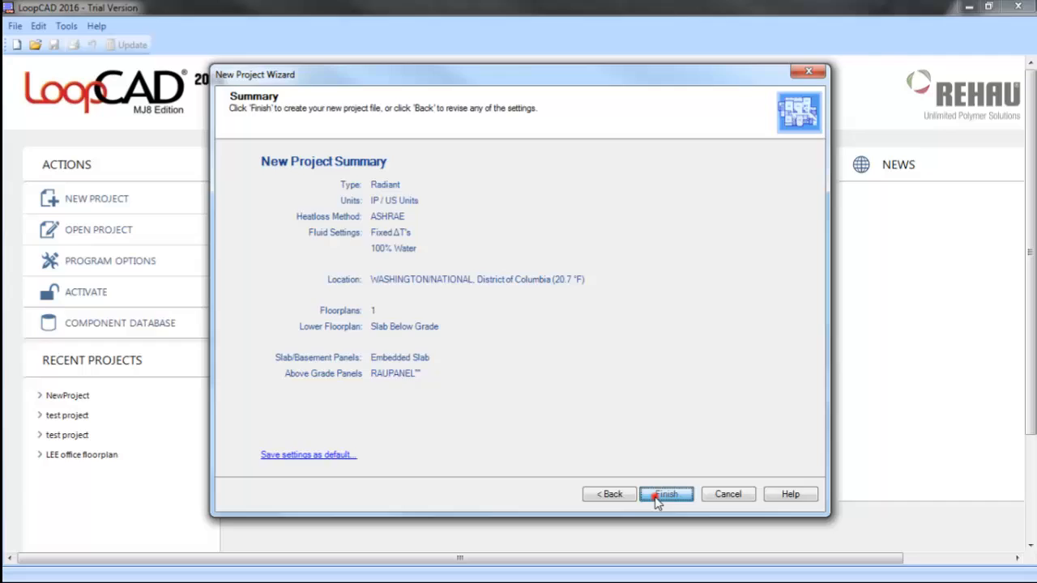
left_click(666, 494)
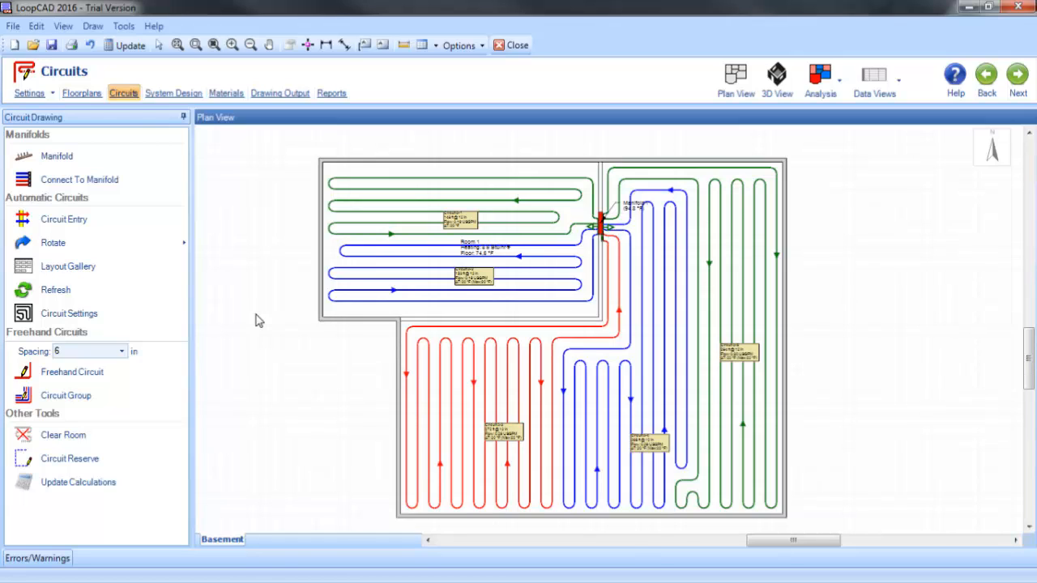
mouse_move(347, 316)
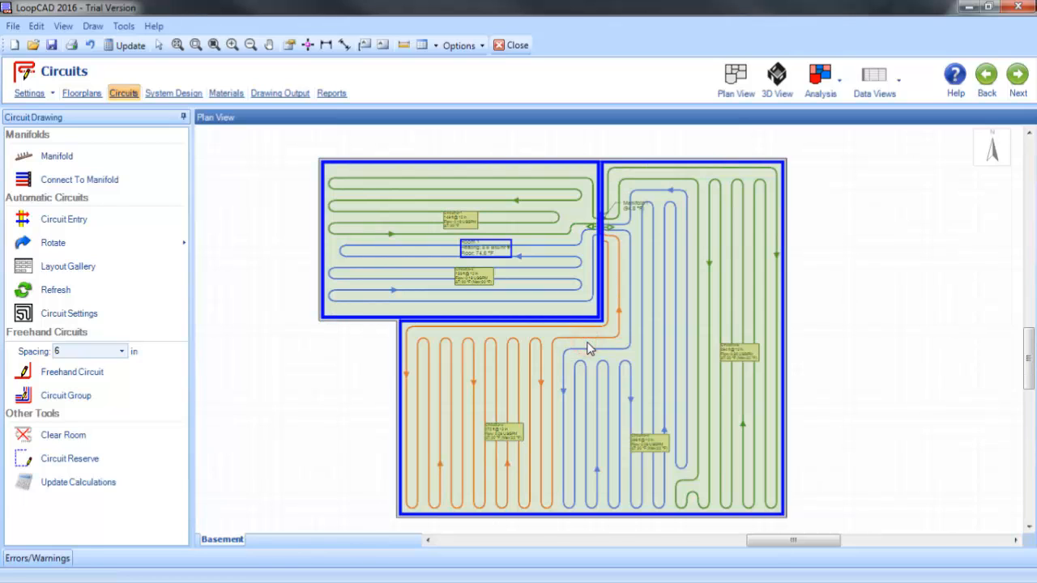
Set the basement room's panel type to RAUPEX Speed, Gypsum Over-Pour On Slab via Room Properties.
right_click(586, 347)
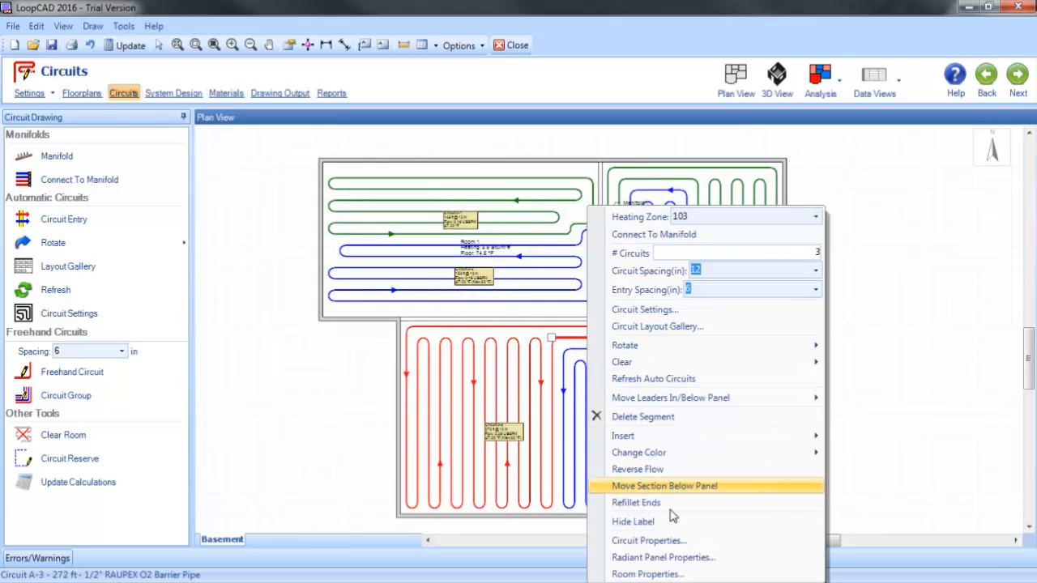
left_click(664, 486)
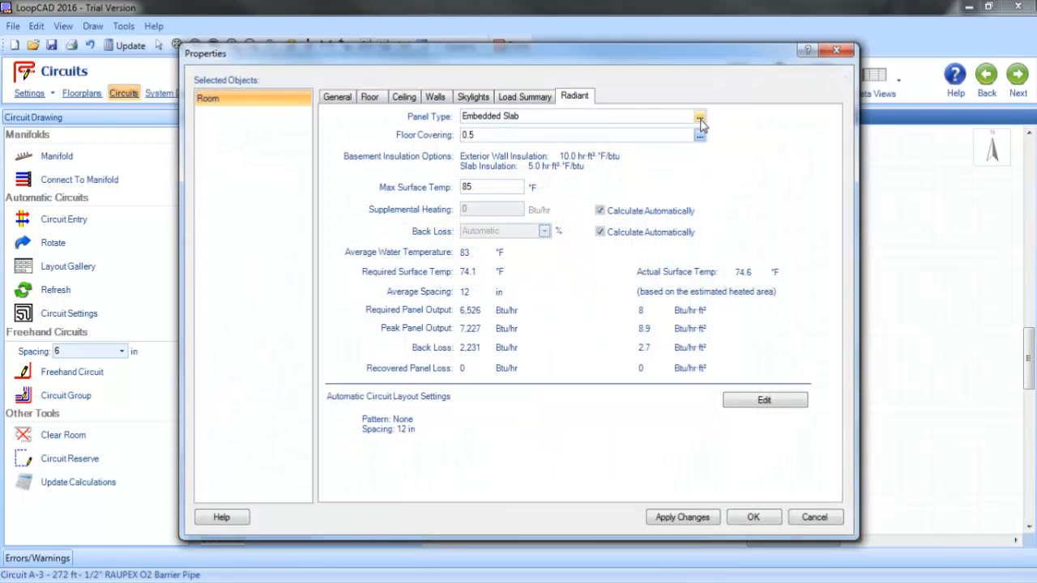
left_click(700, 117)
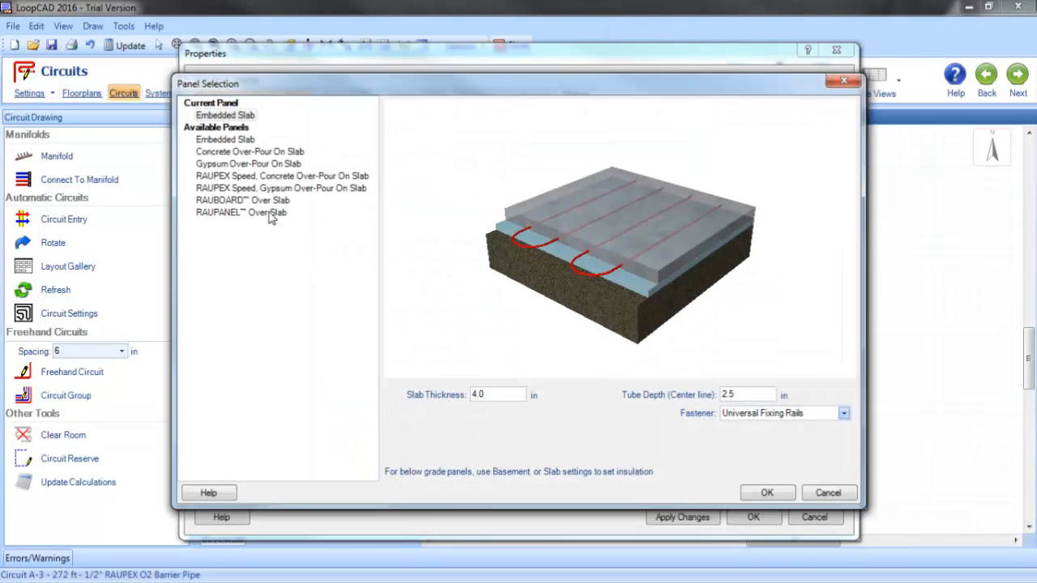
left_click(282, 188)
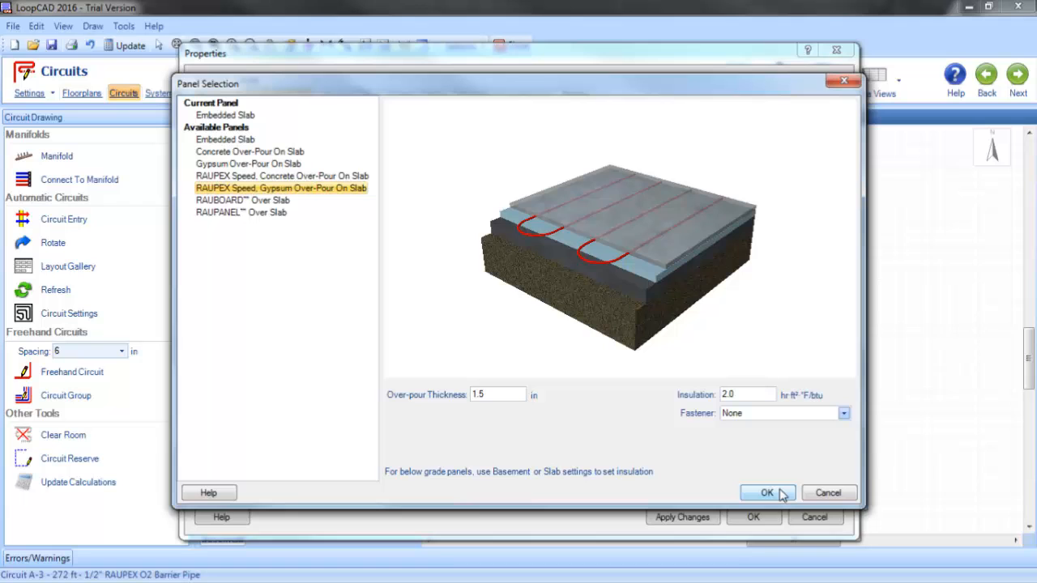
left_click(768, 493)
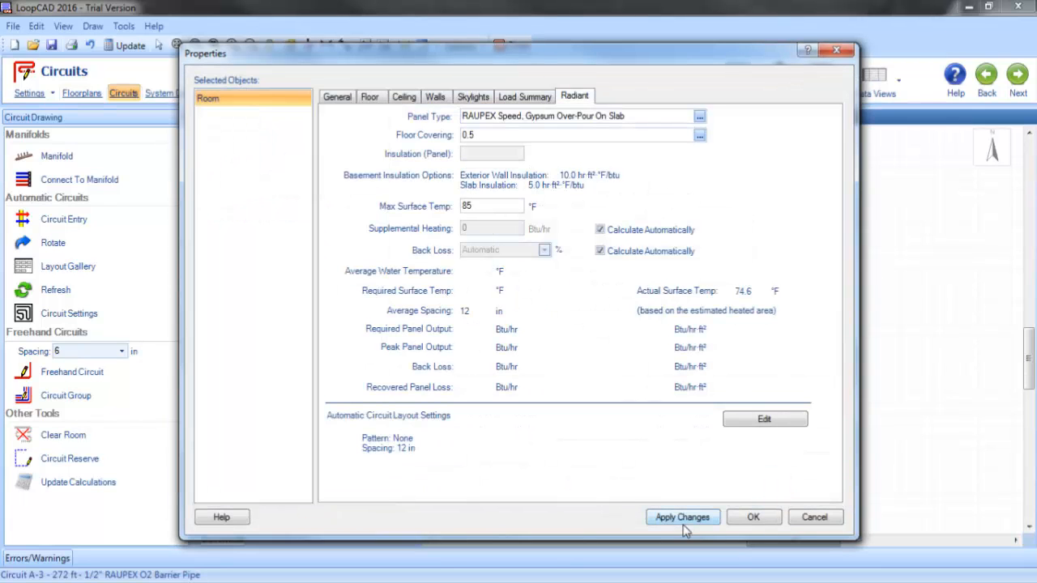
left_click(682, 517)
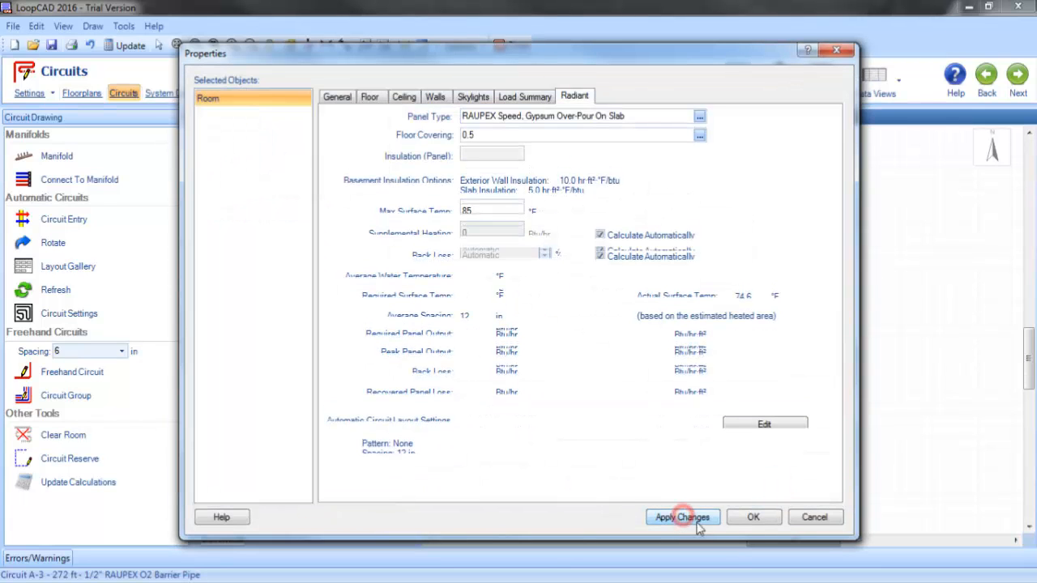
left_click(752, 517)
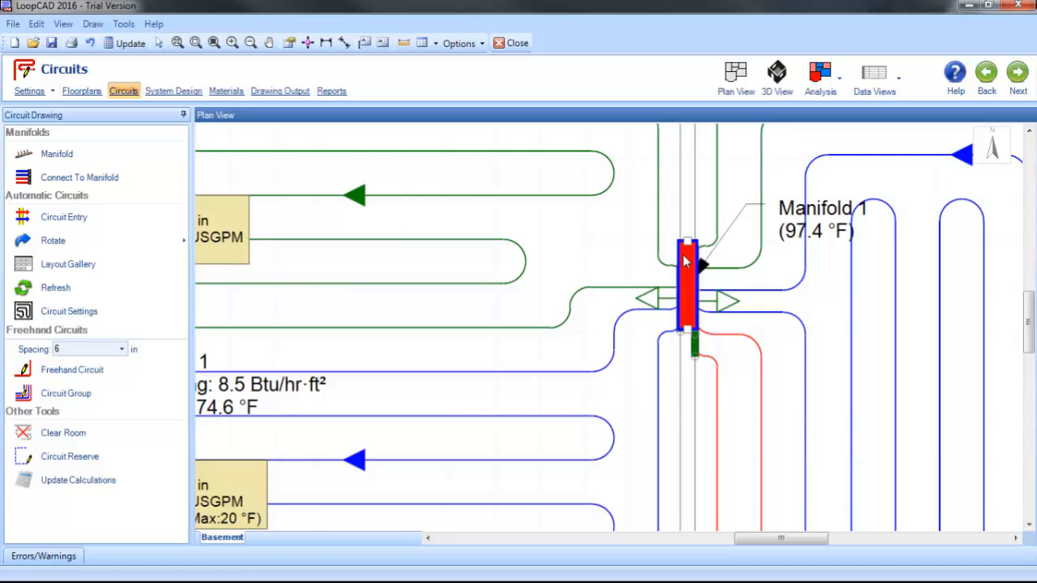
Give Manifold 1 35 ft of 3/4" RAUPEX O2 Barrier Pipe supply/return piping and apply it.
right_click(687, 275)
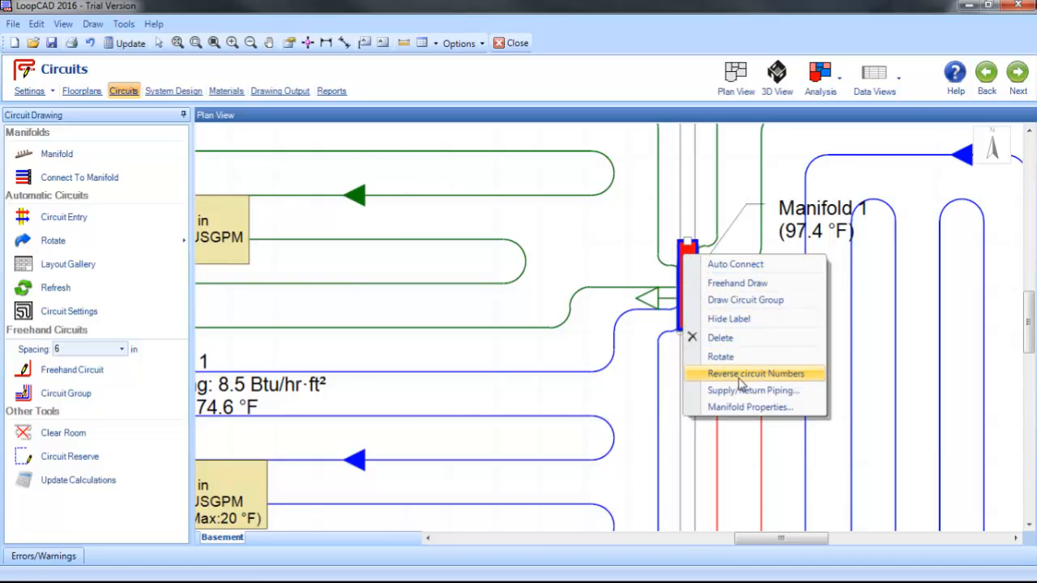
mouse_move(745, 390)
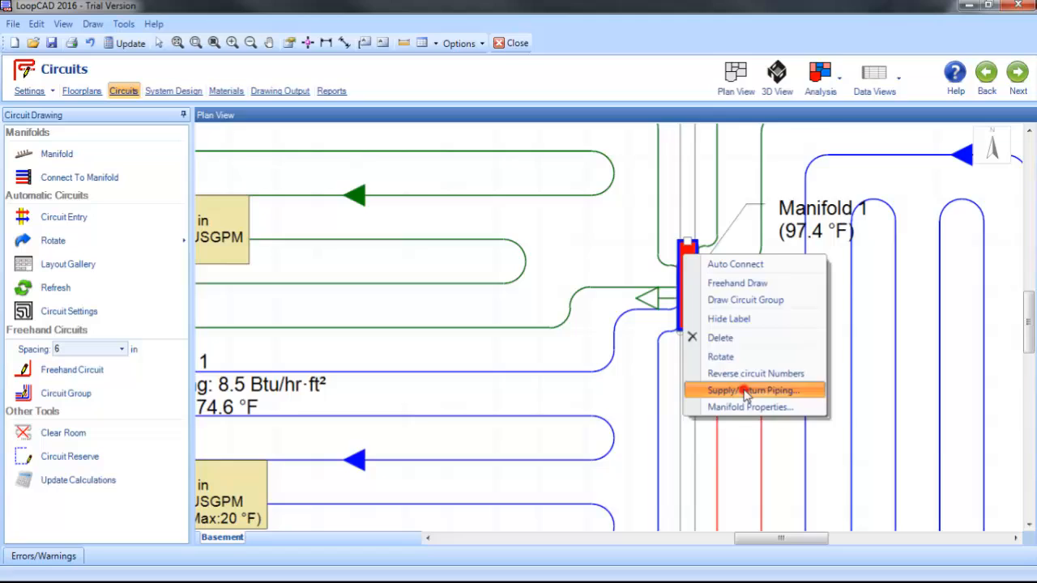
left_click(751, 391)
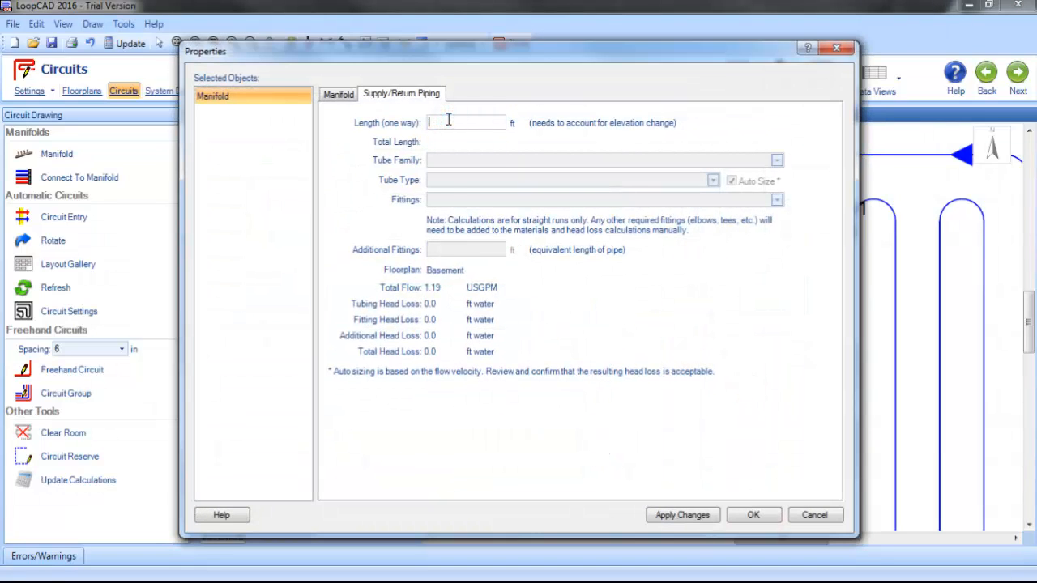
type("35")
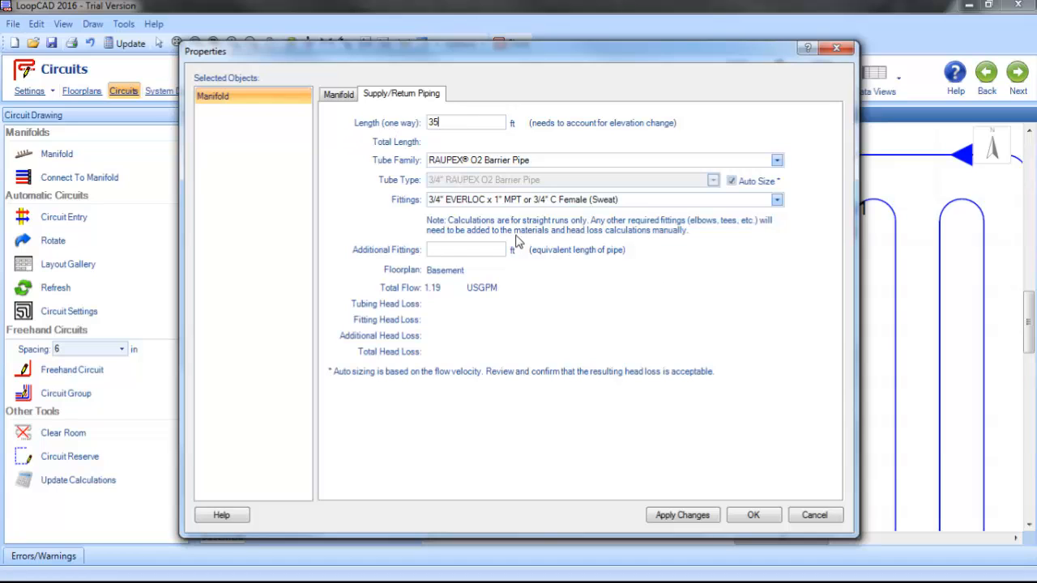
mouse_move(635, 350)
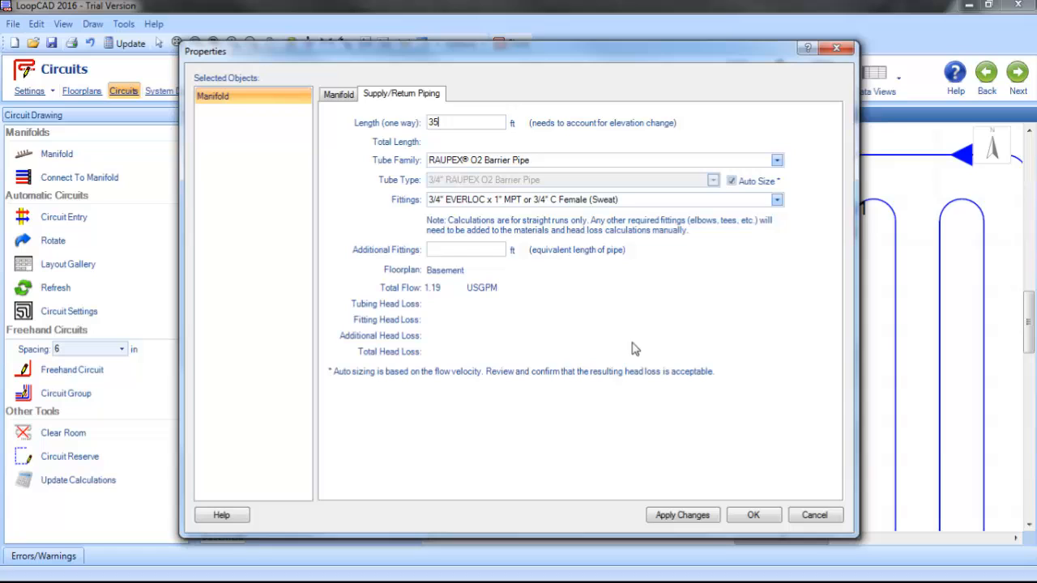
mouse_move(457, 167)
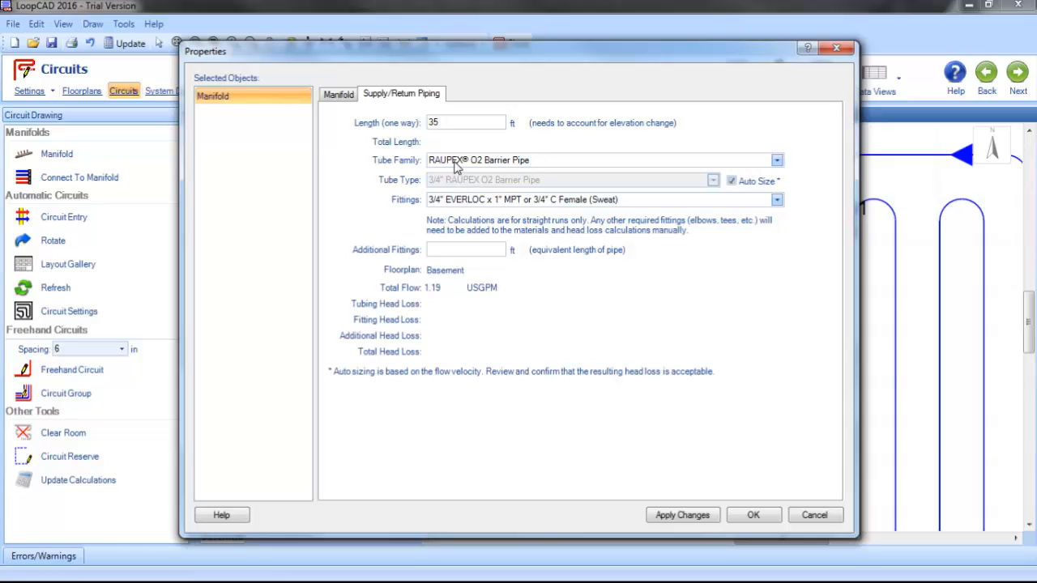
mouse_move(470, 170)
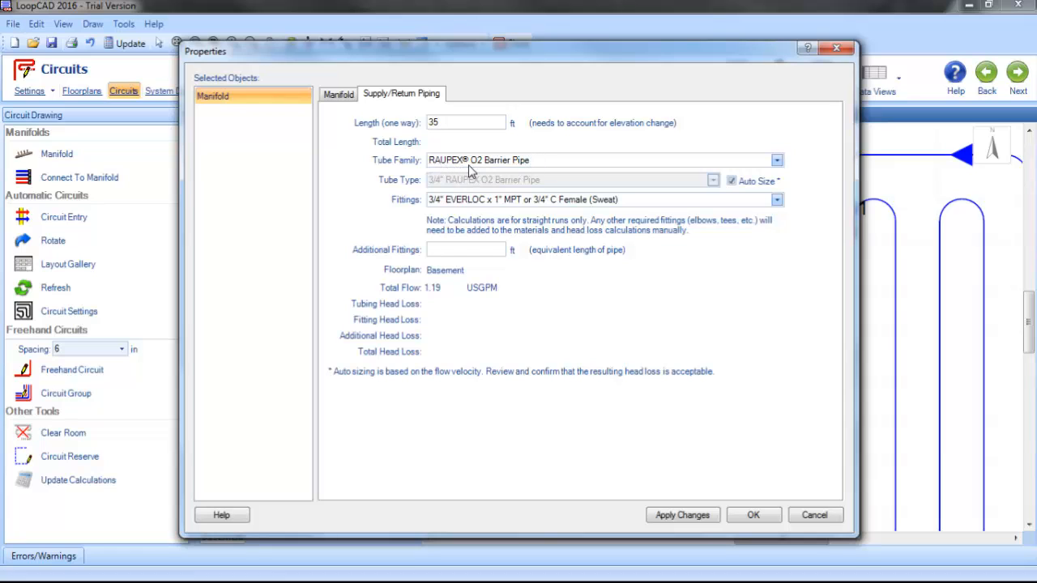
mouse_move(564, 280)
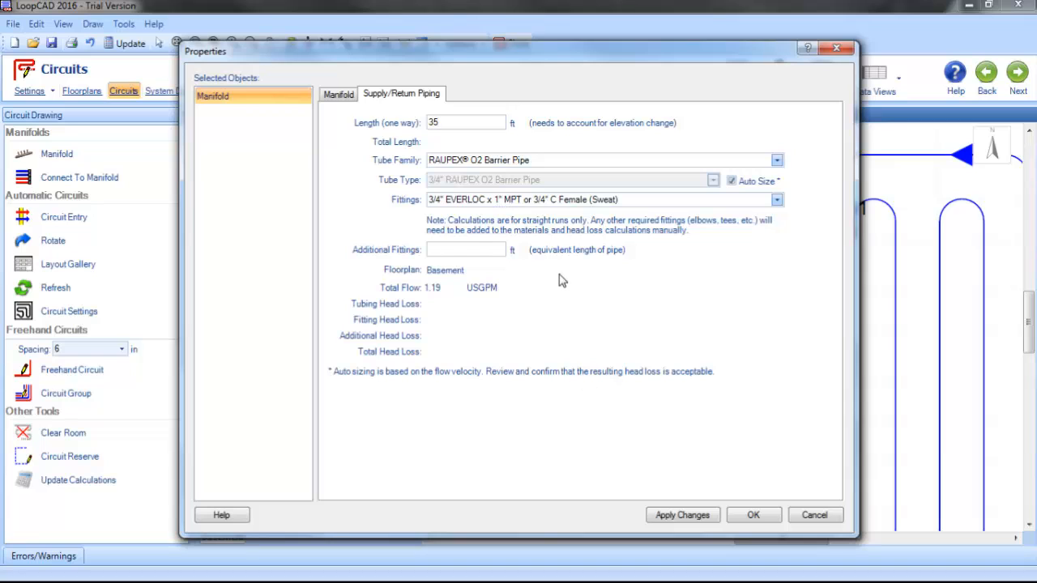
mouse_move(574, 305)
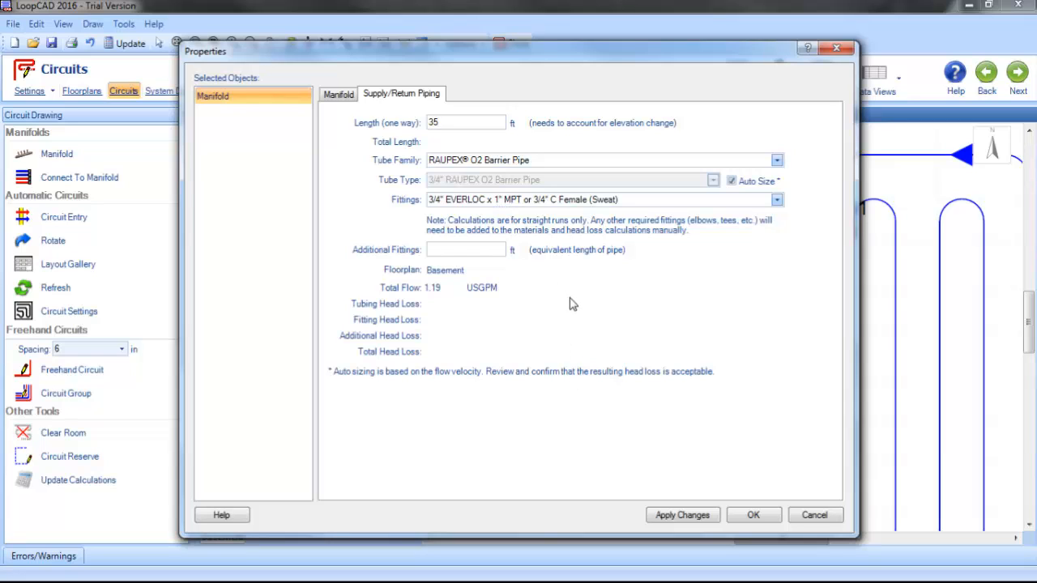
mouse_move(575, 306)
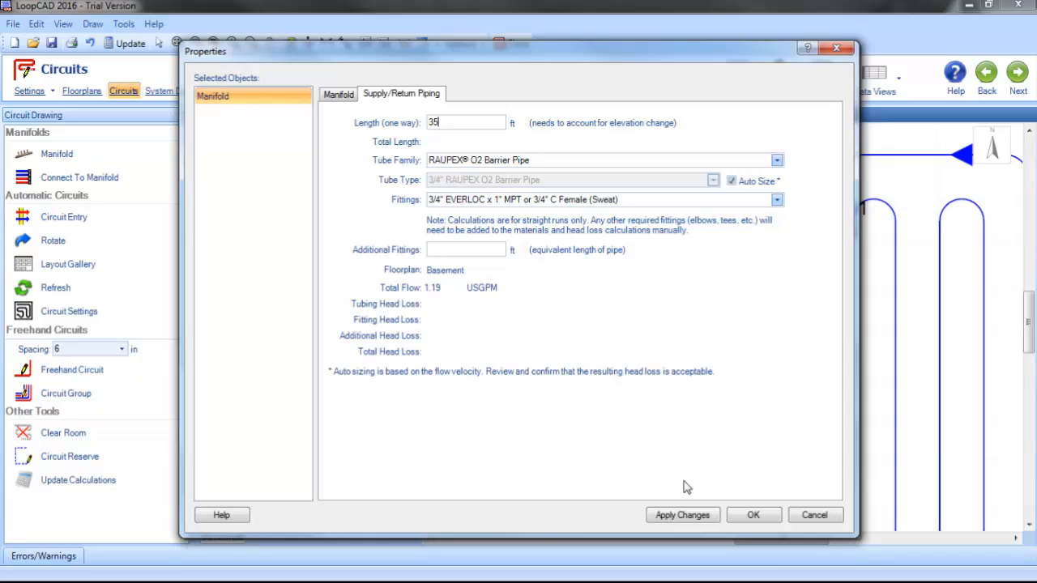
left_click(682, 515)
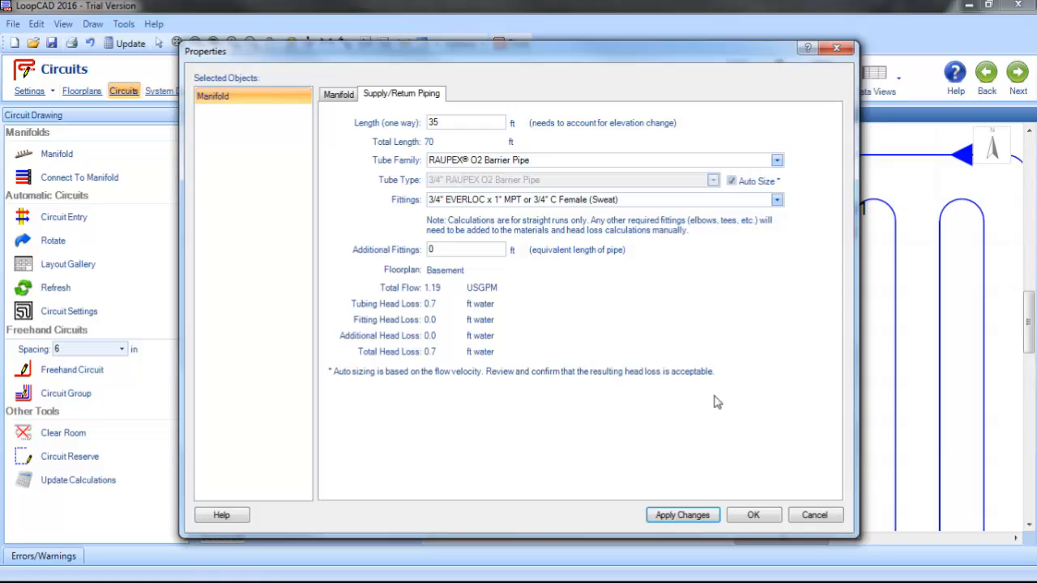
left_click(752, 515)
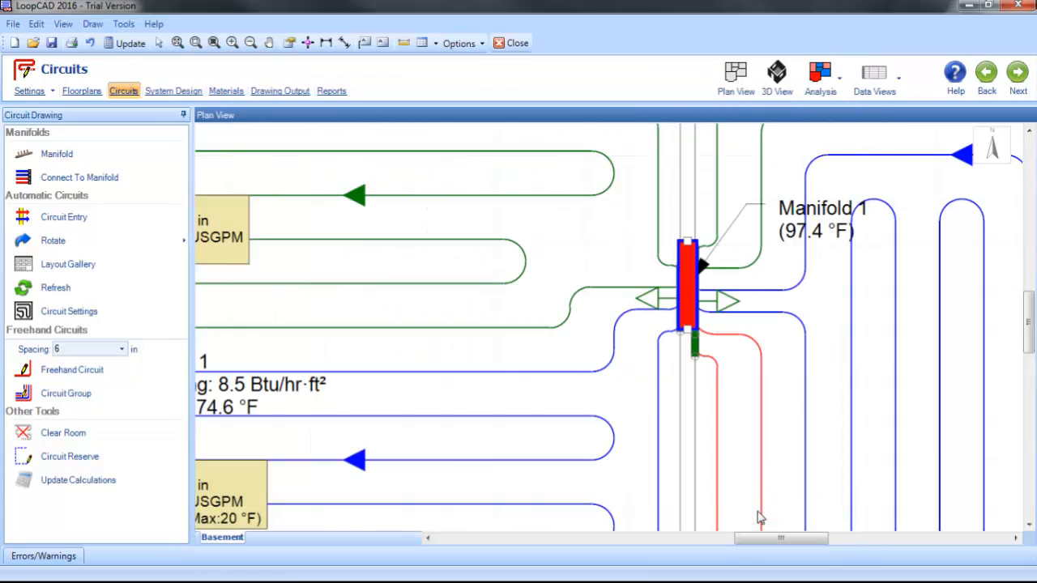
mouse_move(226, 91)
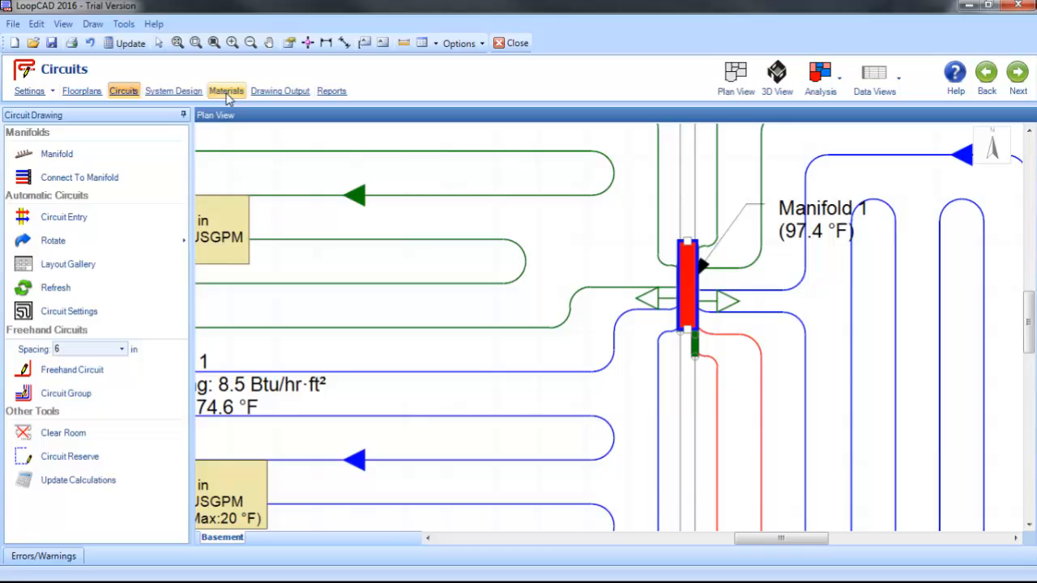
Show the project's materials list with all product groups.
left_click(227, 90)
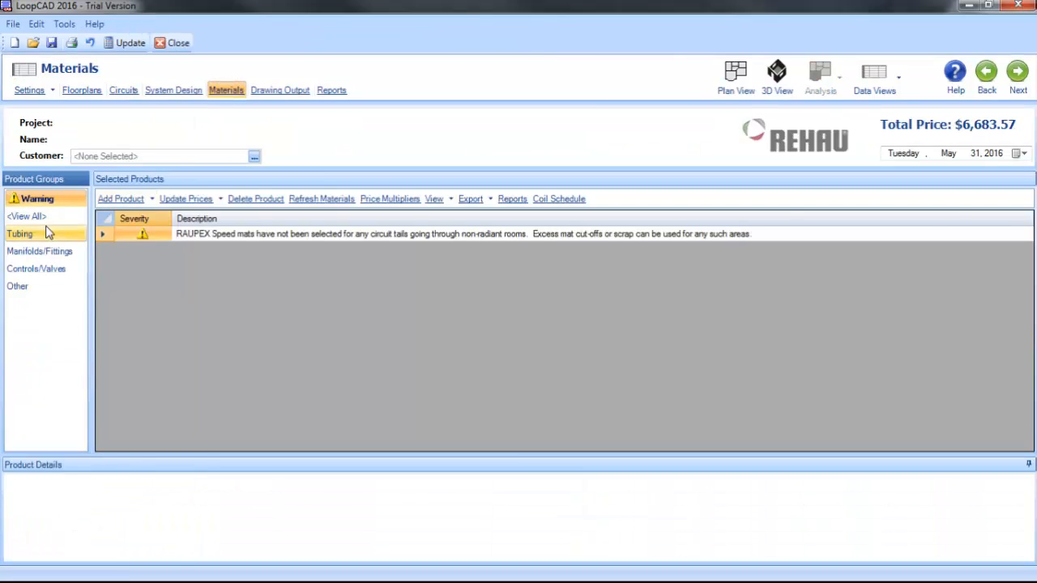
left_click(26, 217)
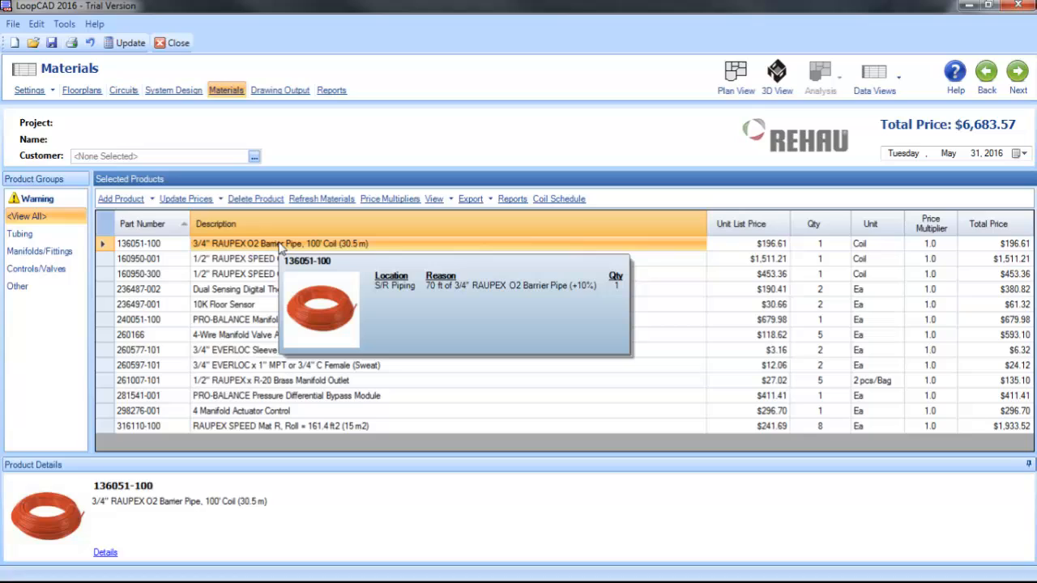
mouse_move(256, 253)
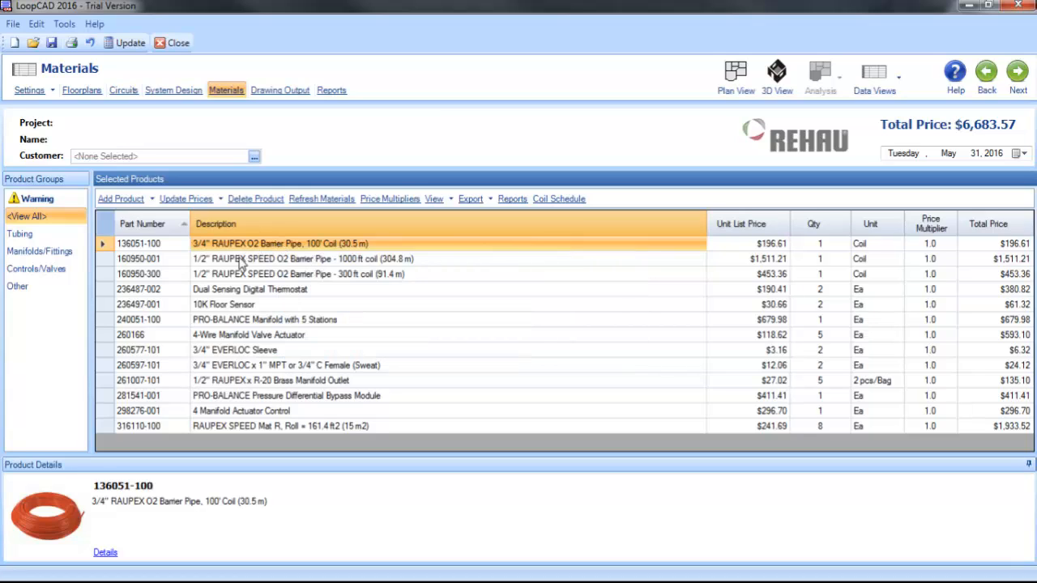
View product details for the 1000 ft RAUPEX SPEED coil and the SPEED Mat R roll.
left_click(324, 259)
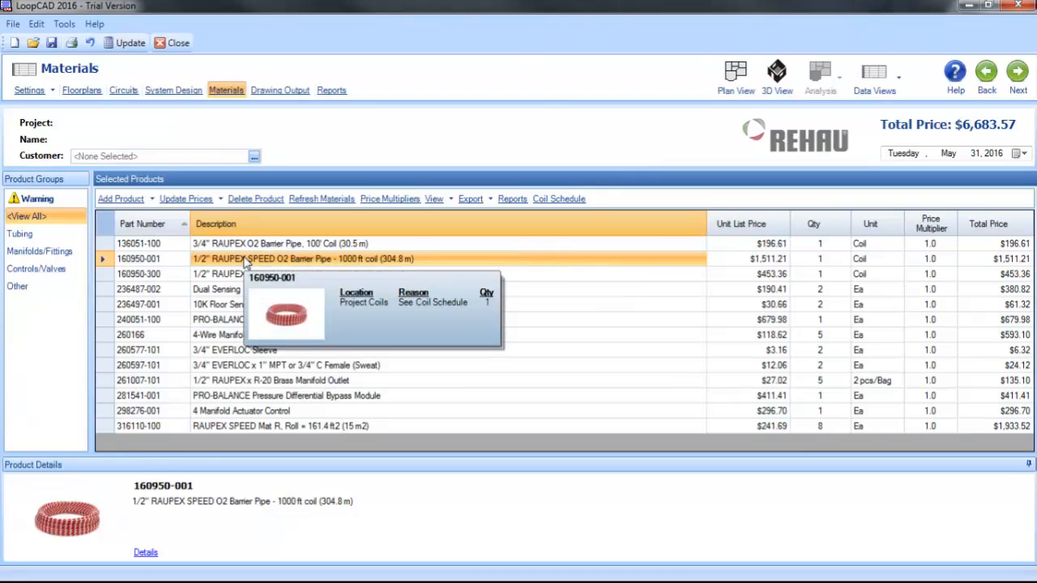
mouse_move(257, 427)
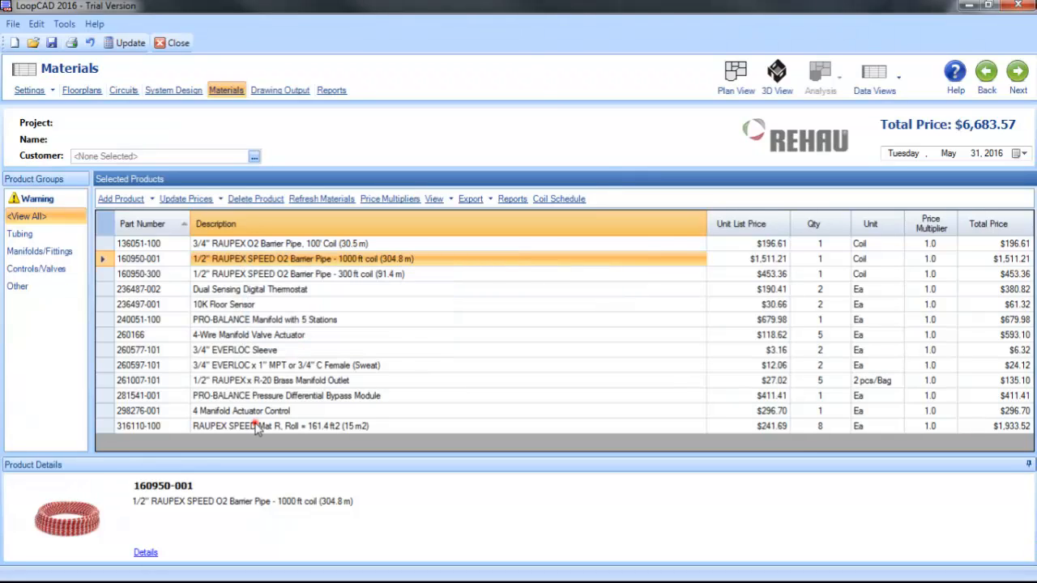
left_click(279, 425)
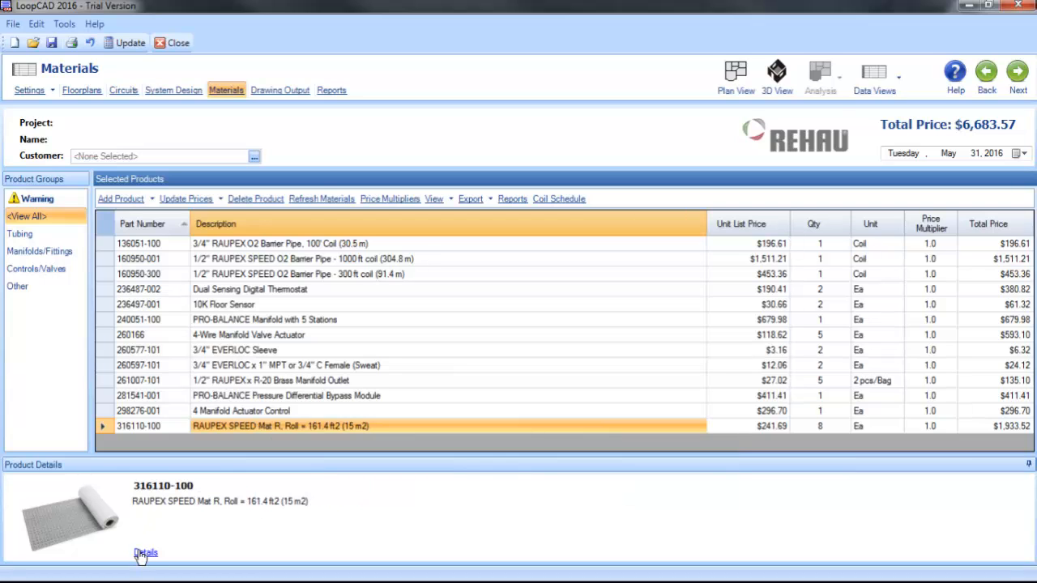
Show the 316110-100 Details window for the RAUPEX SPEED Mat R roll.
left_click(146, 552)
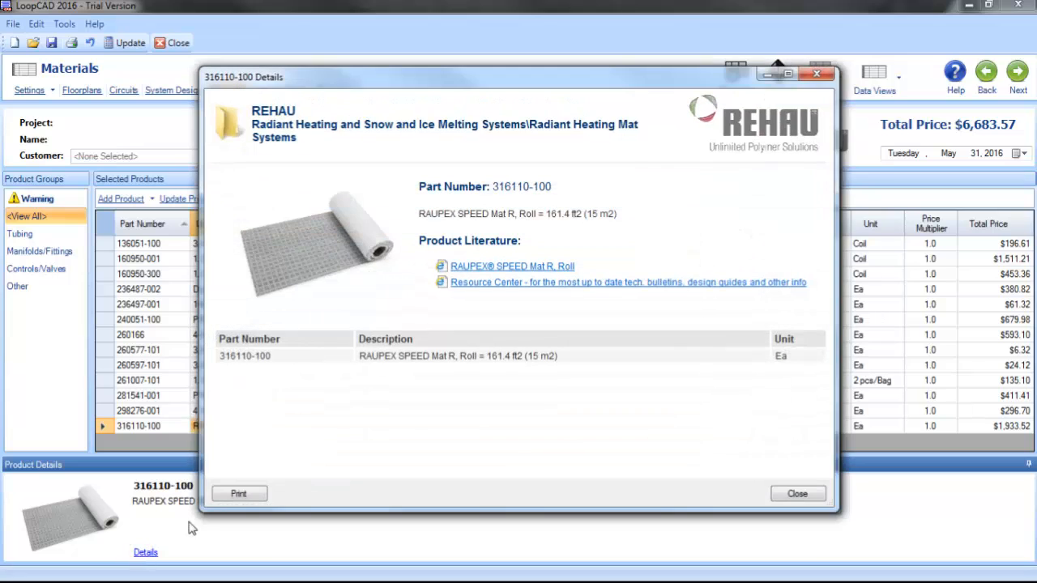
mouse_move(541, 272)
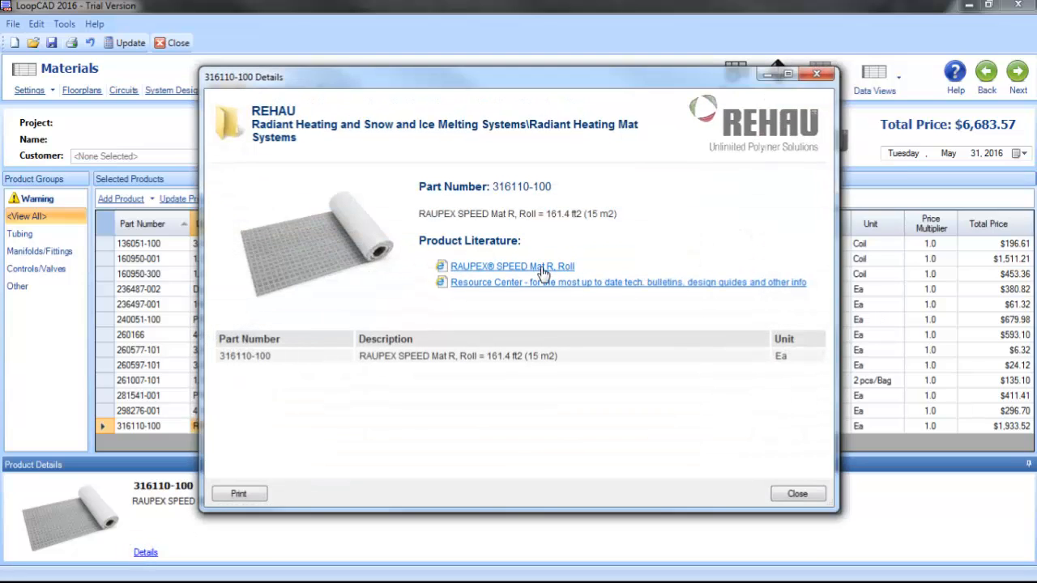
mouse_move(551, 299)
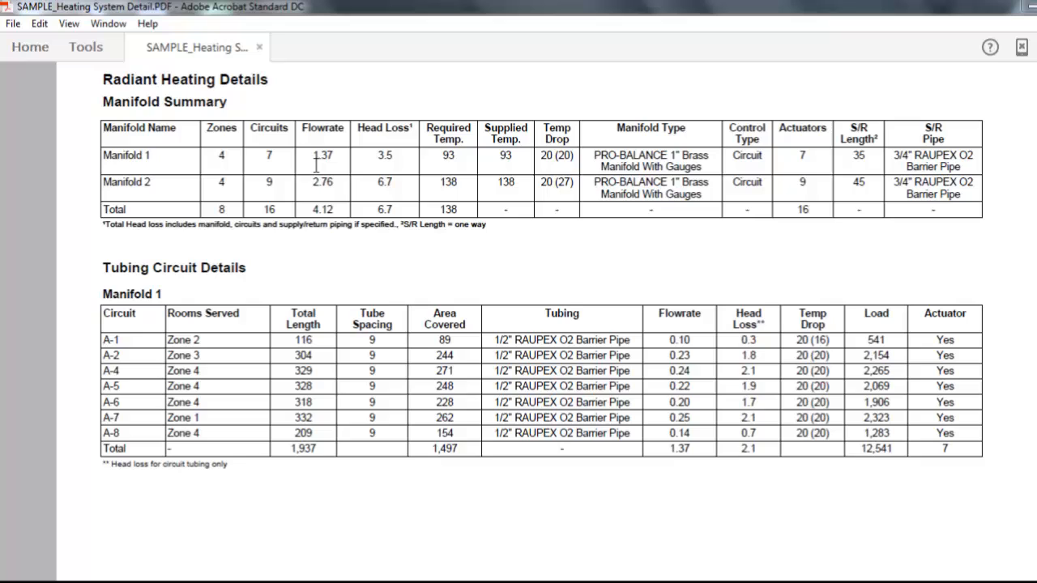
mouse_move(619, 156)
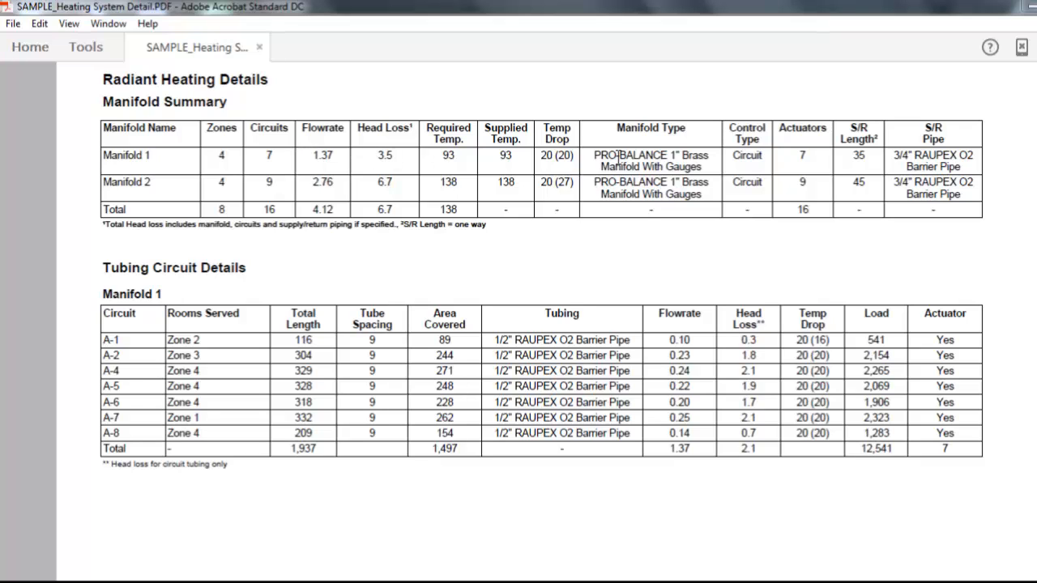